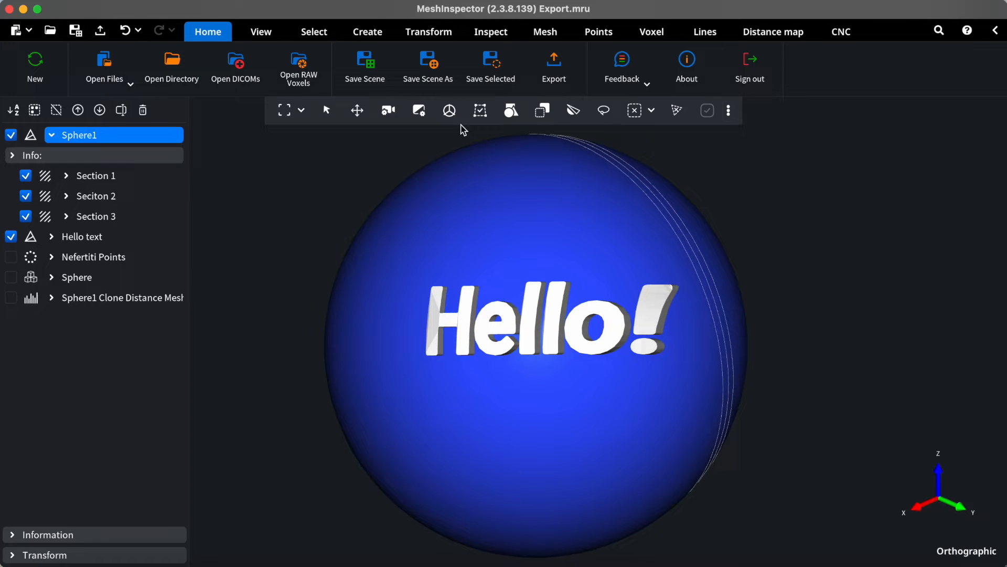
mouse_move(490, 64)
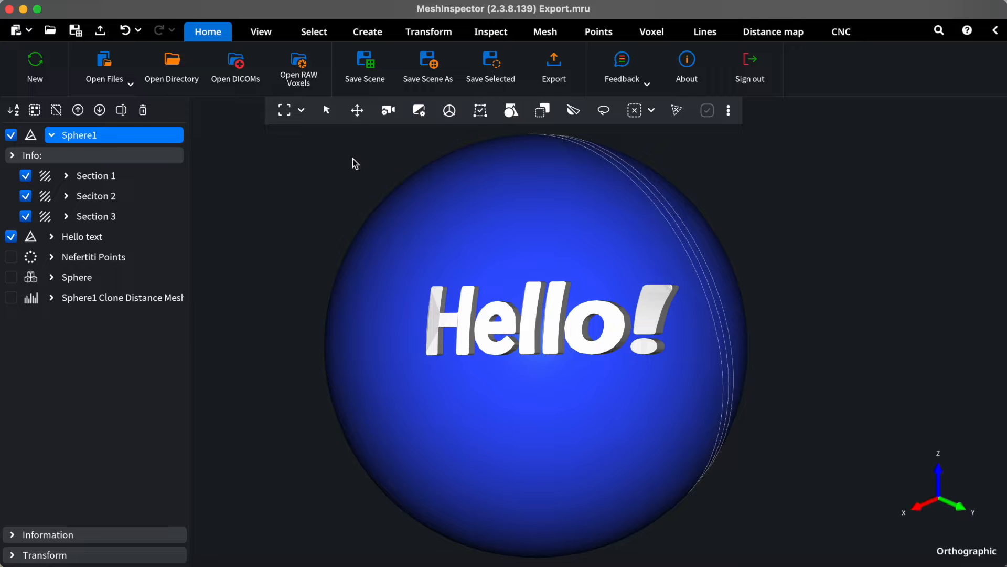
mouse_move(364, 64)
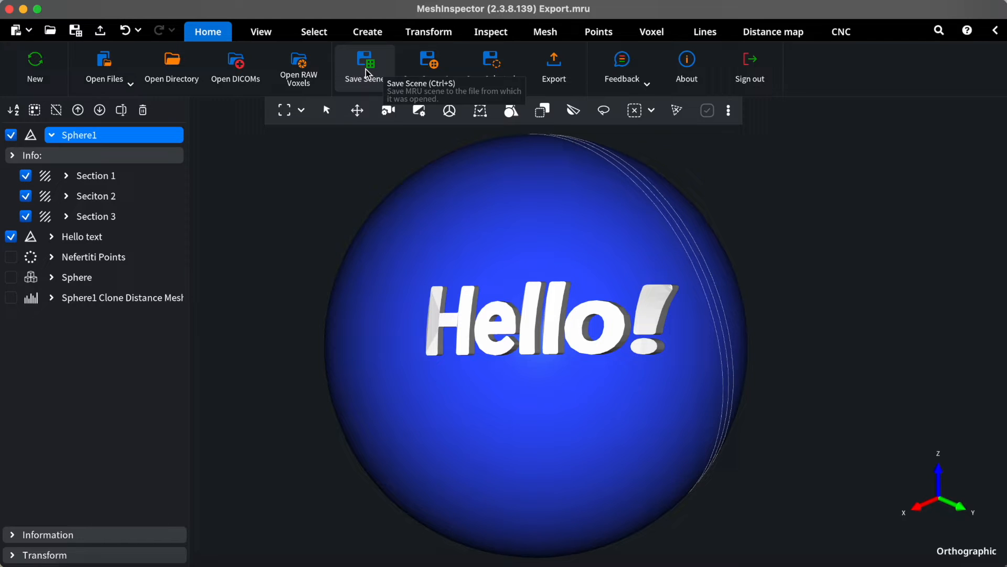
Step: Overwrite Export.mru with the current scene using Save Scene
left_click(364, 64)
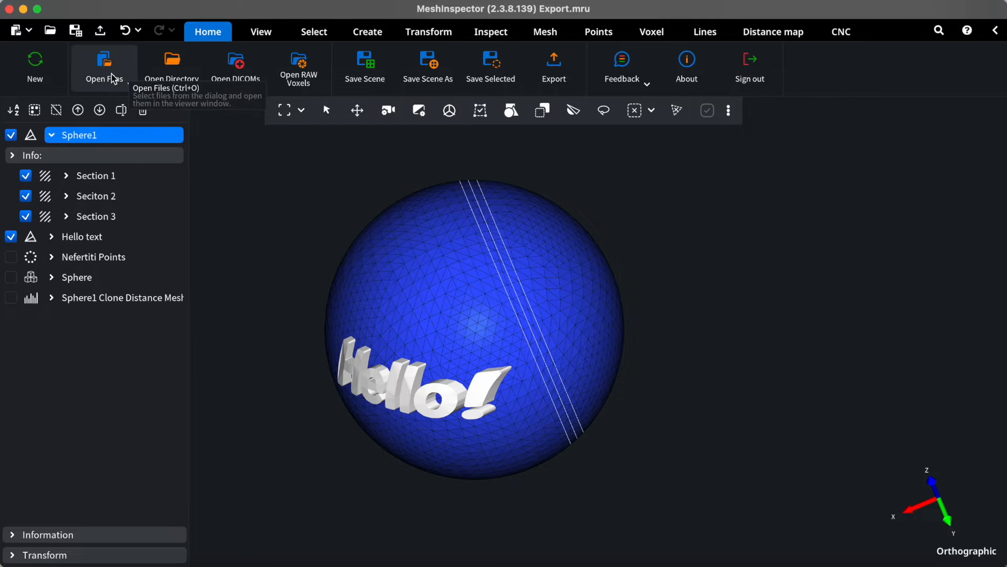
Step: Reopen Export.mru from the Export folder
left_click(103, 61)
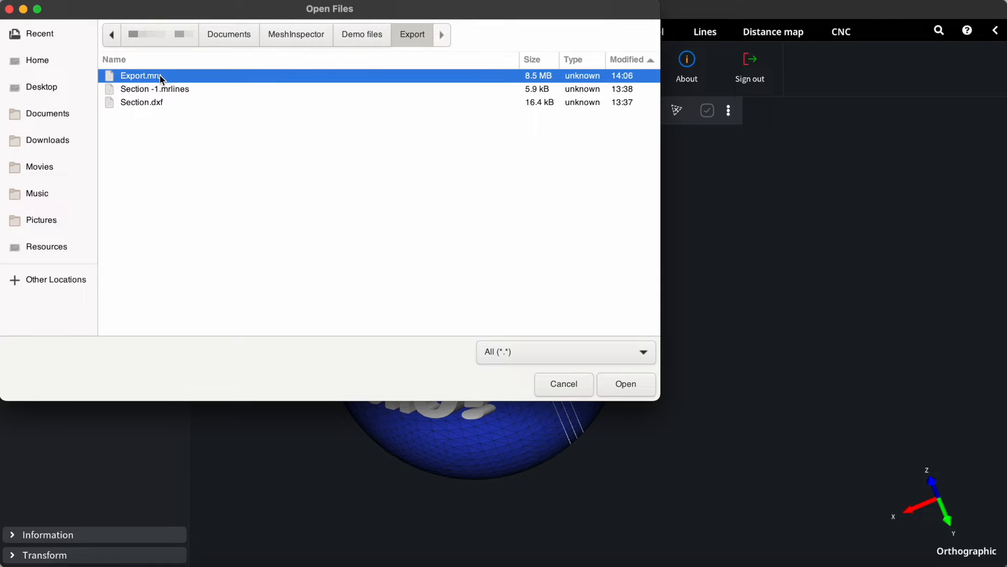
left_click(624, 383)
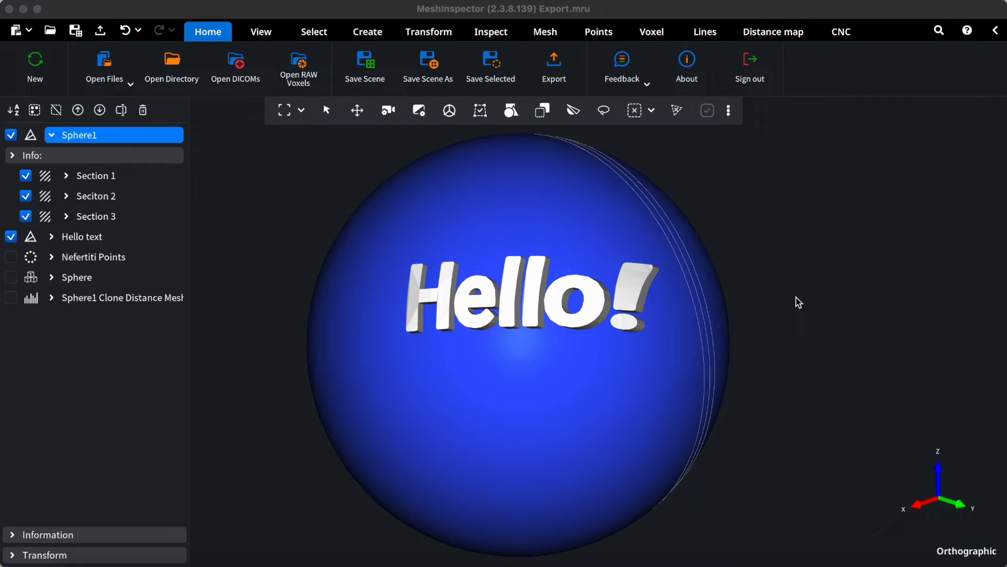
mouse_move(427, 68)
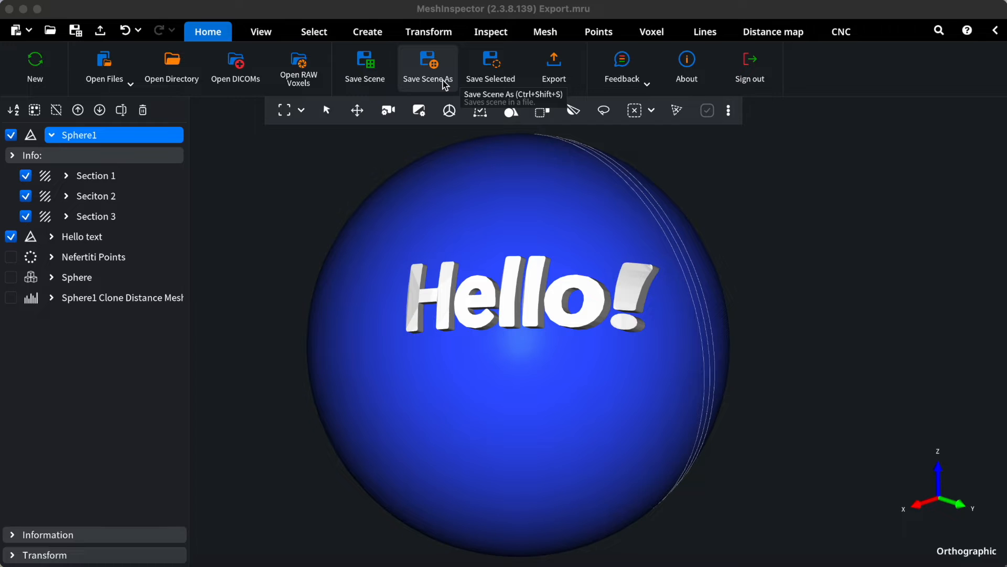
Step: Save the scene as Export in glTF JSON scene (.gltf) format
left_click(426, 64)
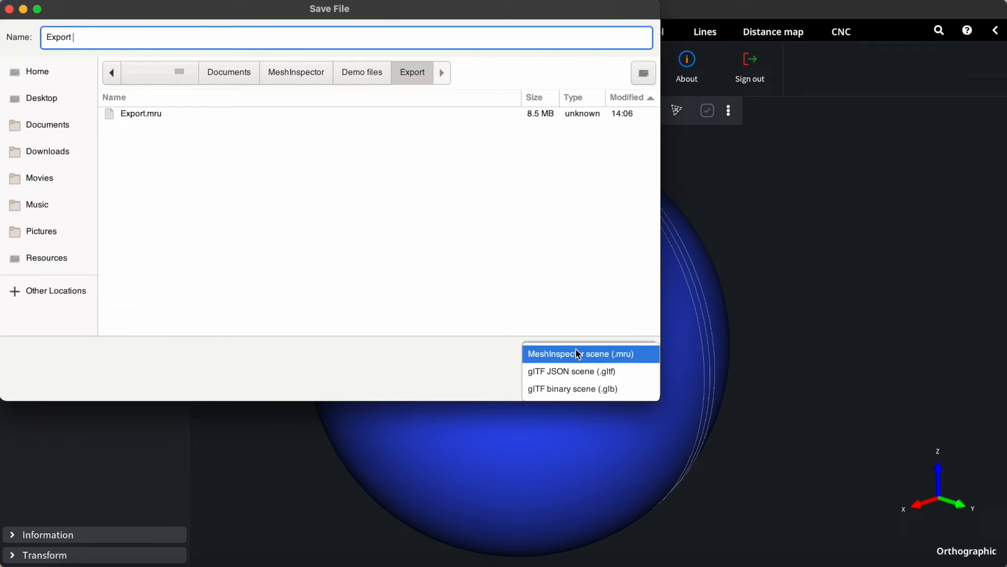
left_click(570, 371)
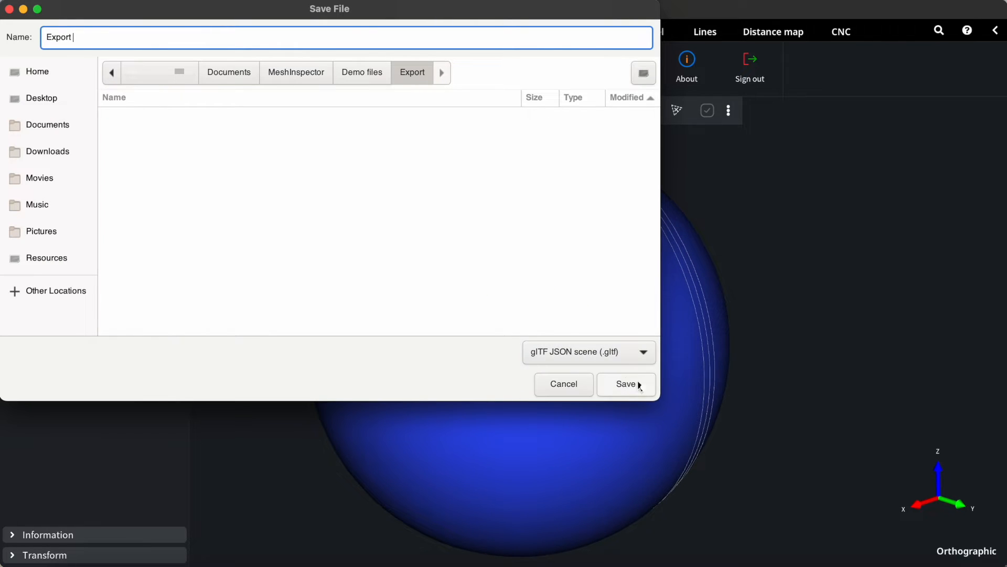
left_click(625, 383)
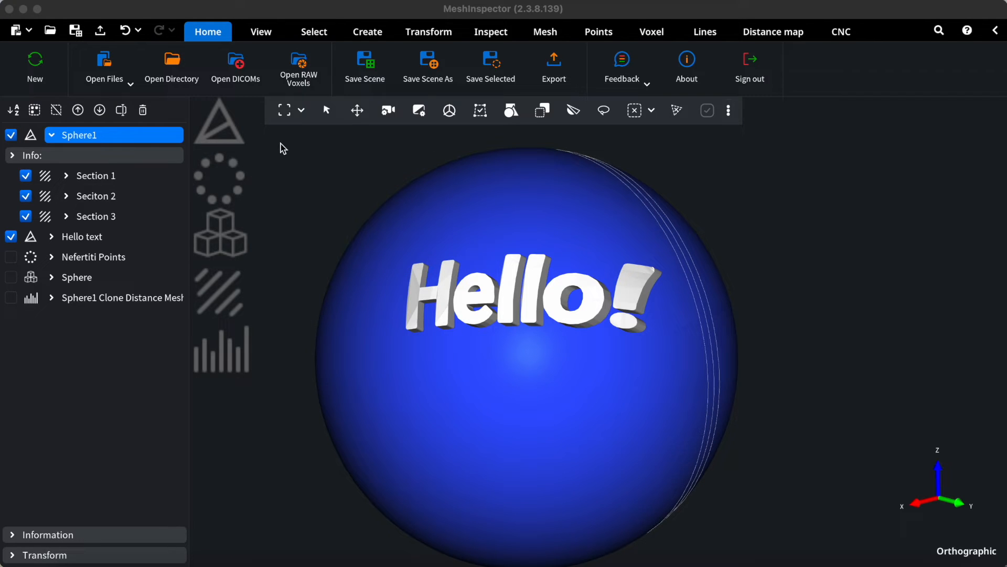
mouse_move(44, 175)
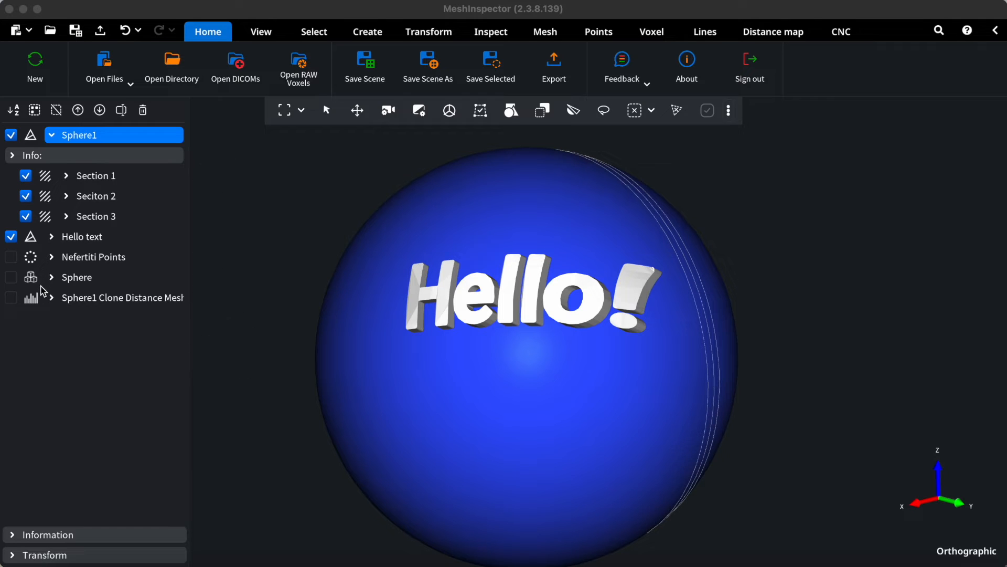
Step: Select Nefertiti Points in the scene list so only the point cloud is visible
left_click(83, 237)
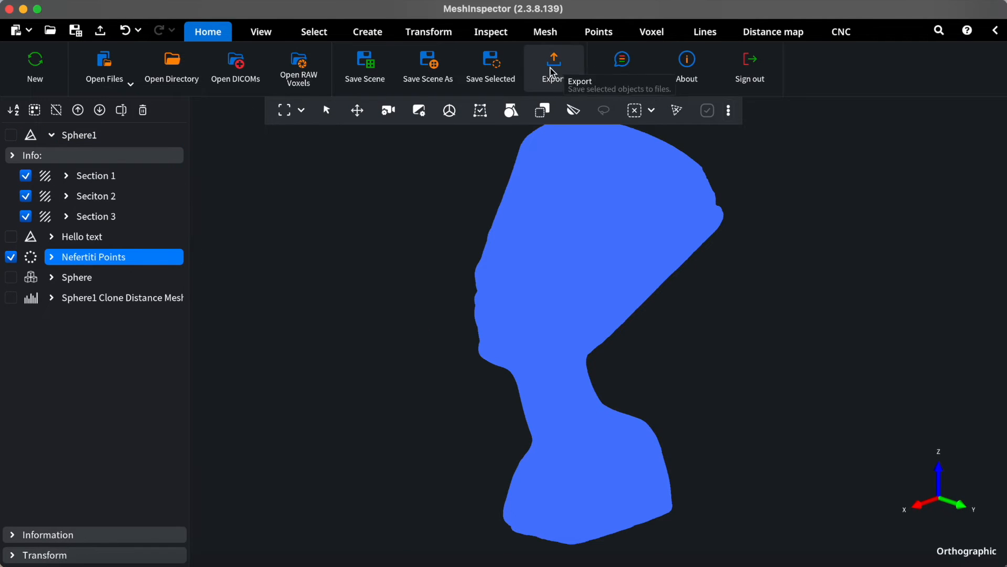
Step: Export Nefertiti Points as an ASCII (.asc) point cloud file
left_click(552, 67)
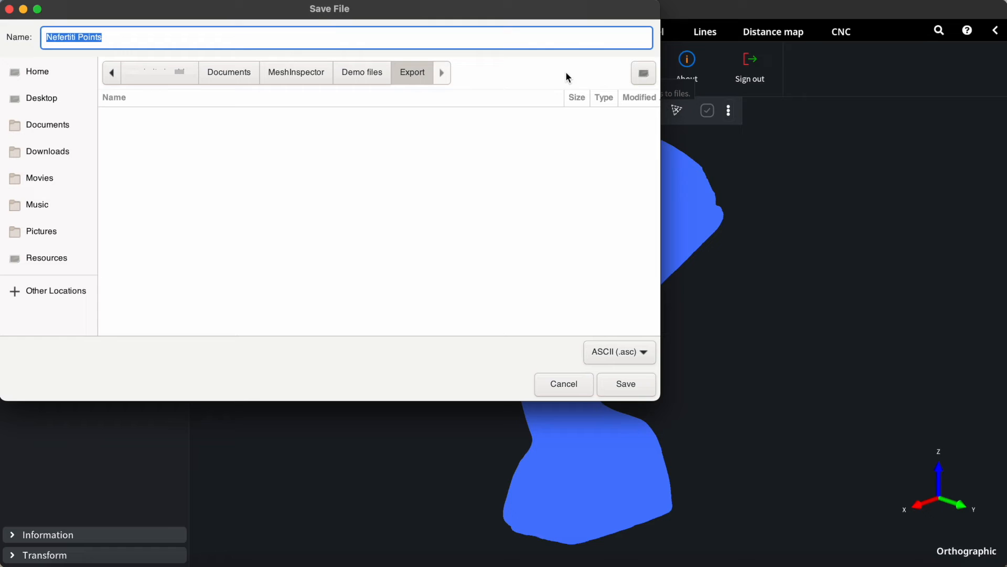
left_click(618, 352)
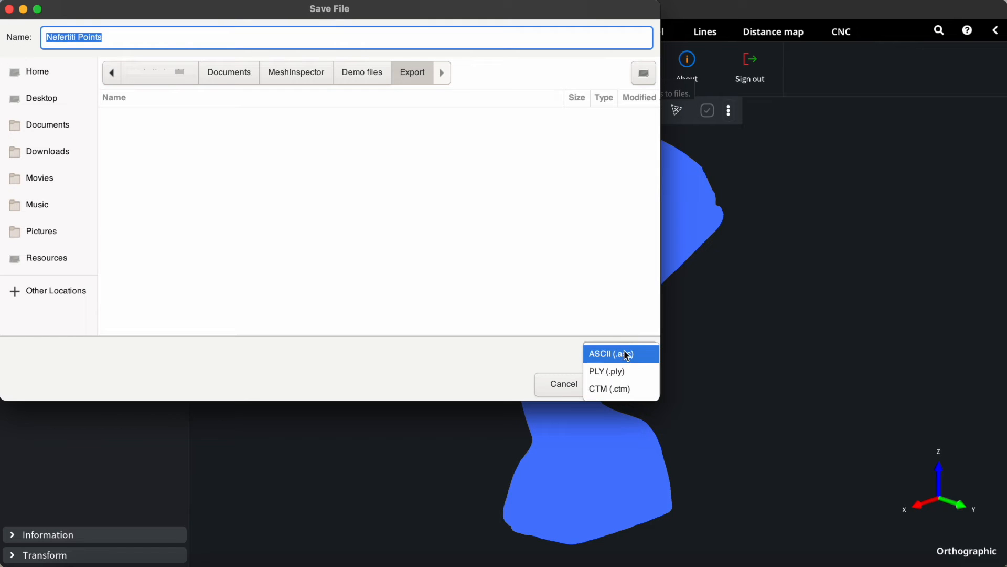
left_click(610, 353)
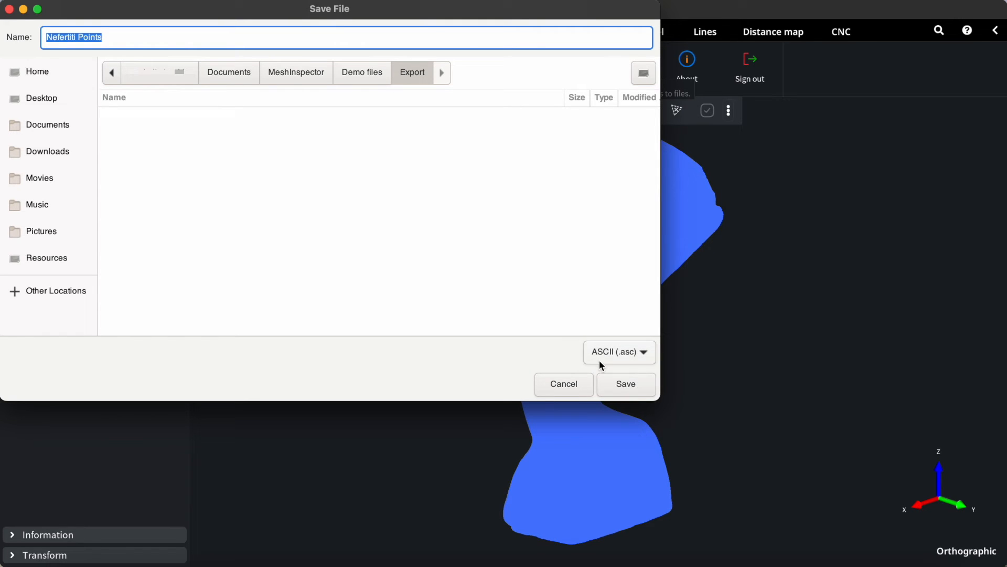
left_click(624, 384)
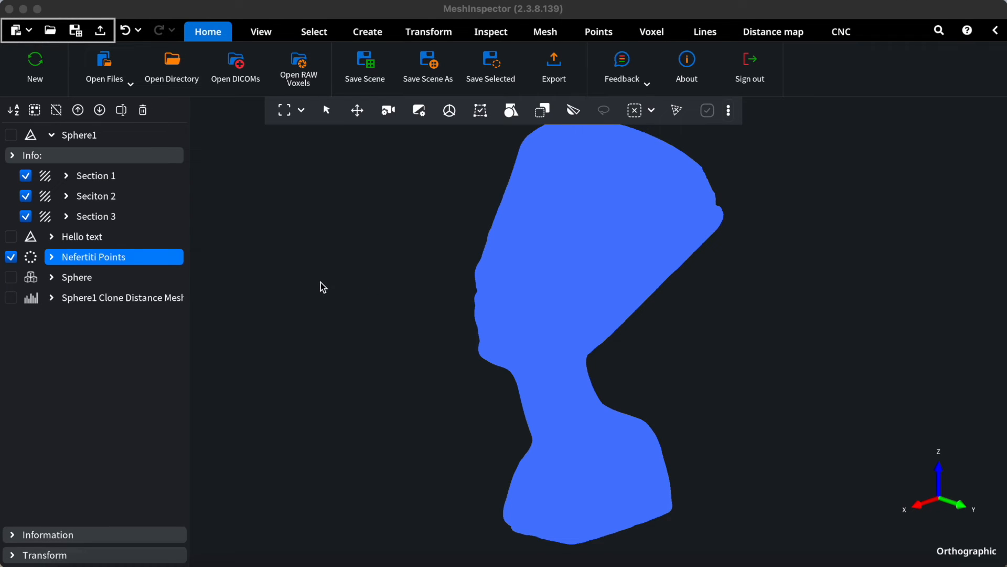
mouse_move(103, 61)
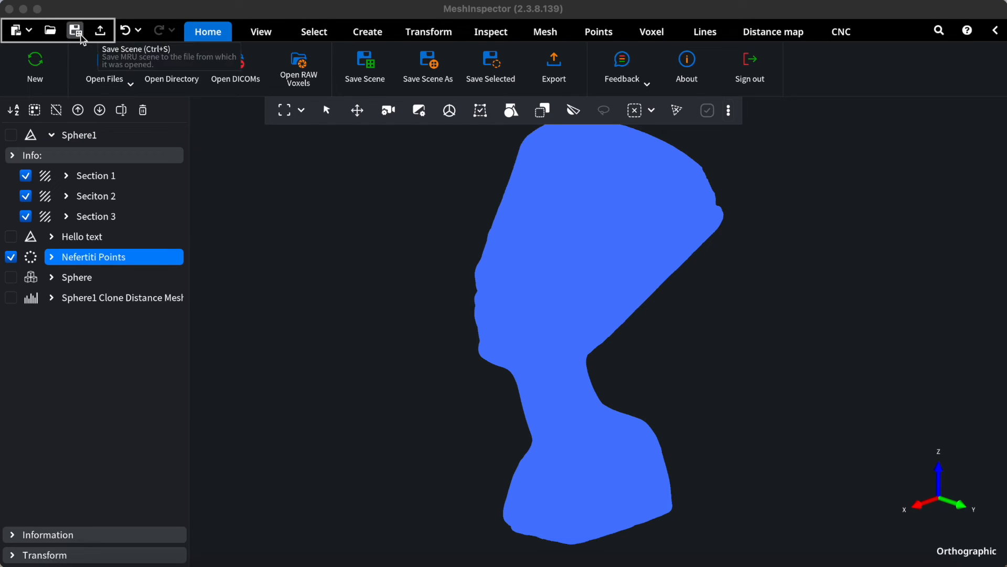
mouse_move(100, 30)
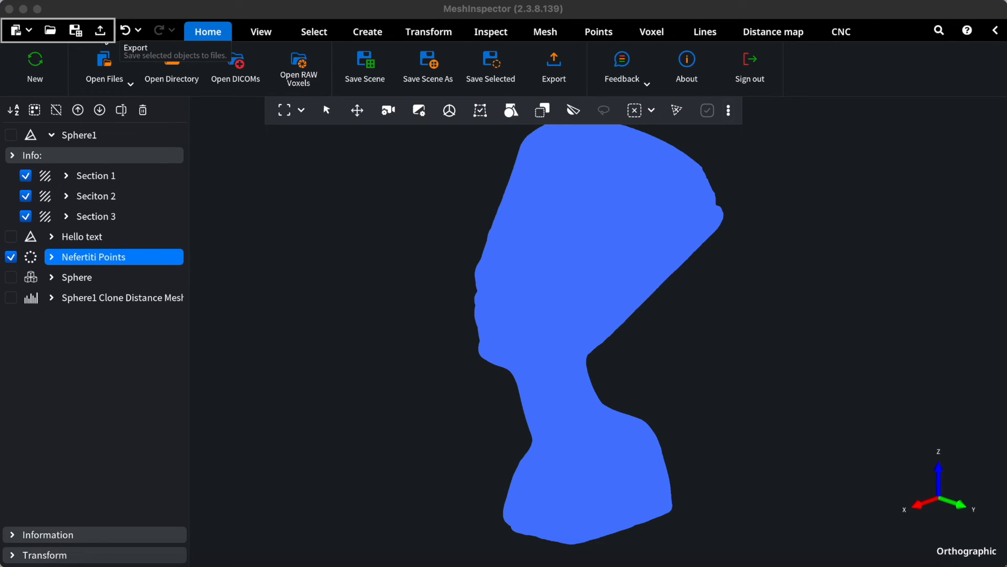
mouse_move(239, 132)
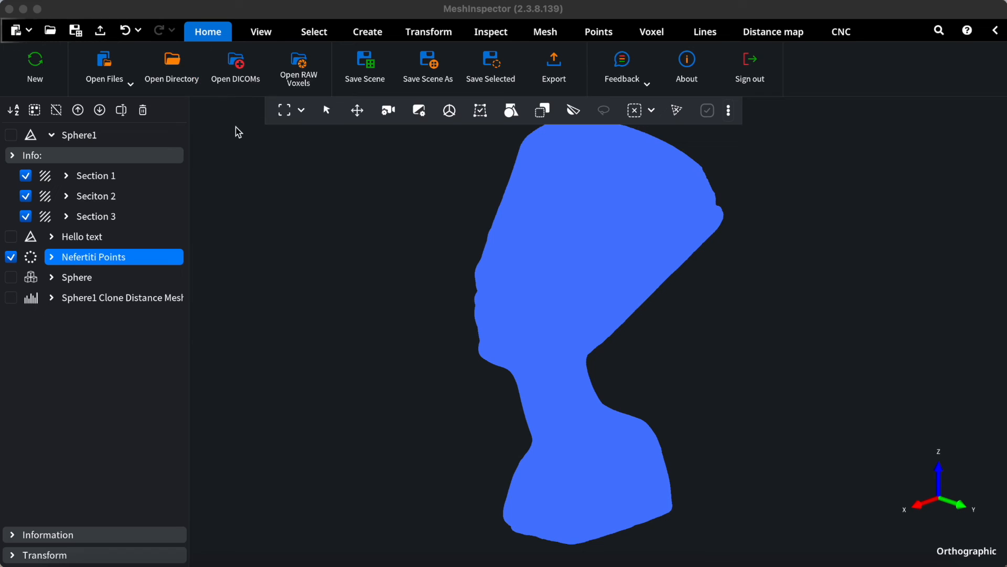
mouse_move(249, 159)
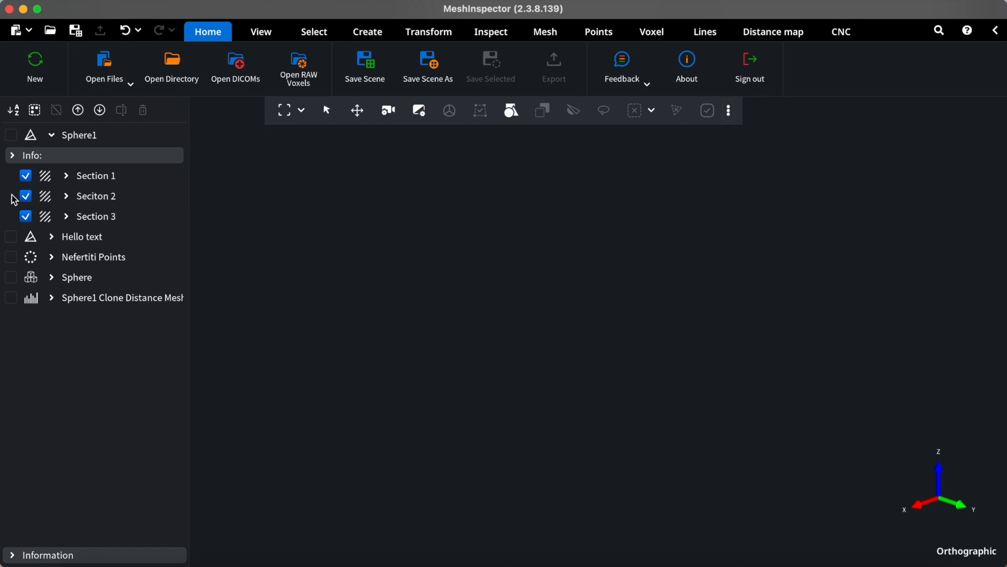
Step: Make Sphere1 and the Hello text visible again and select Sphere1
left_click(11, 236)
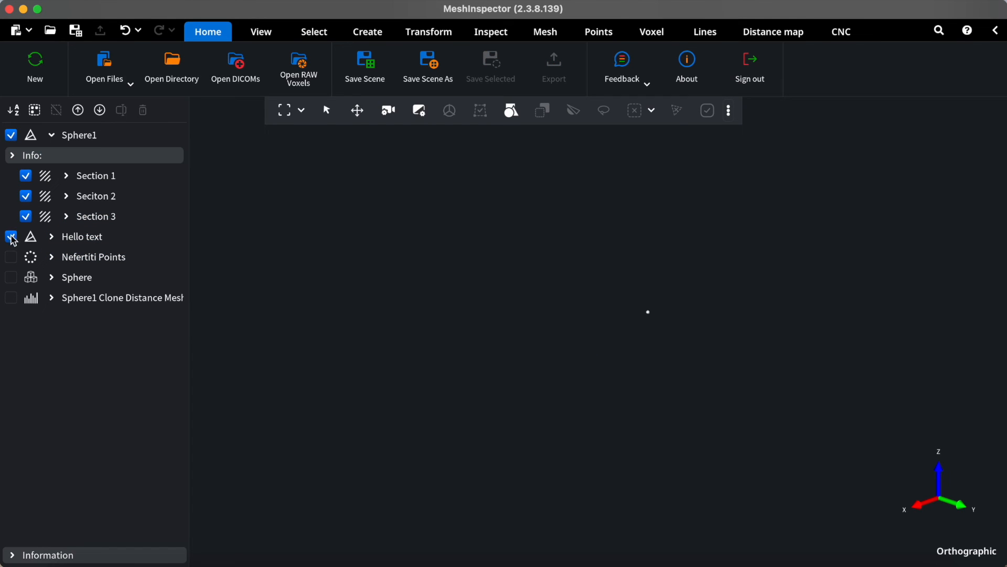
left_click(10, 236)
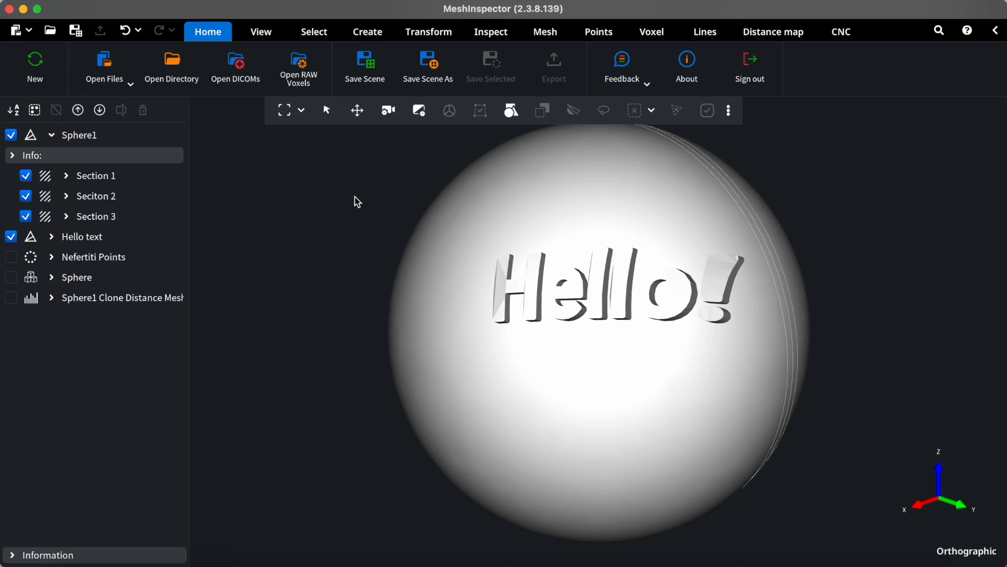
left_click(78, 135)
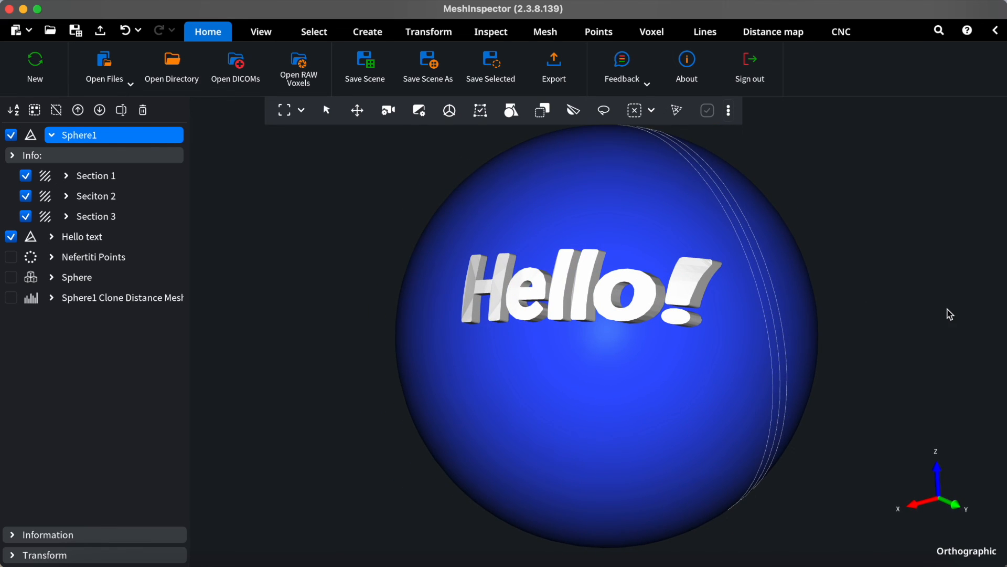
type("sup")
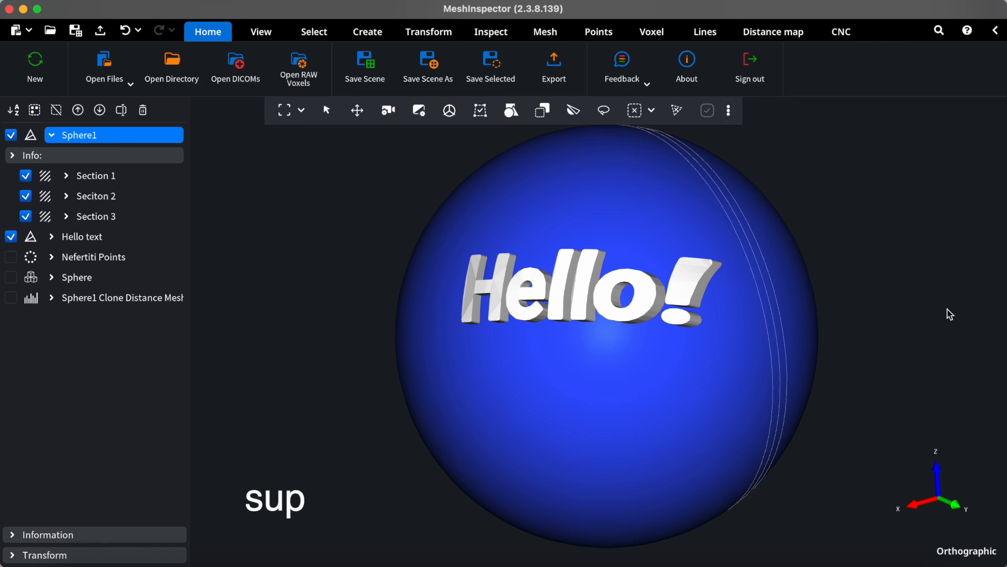